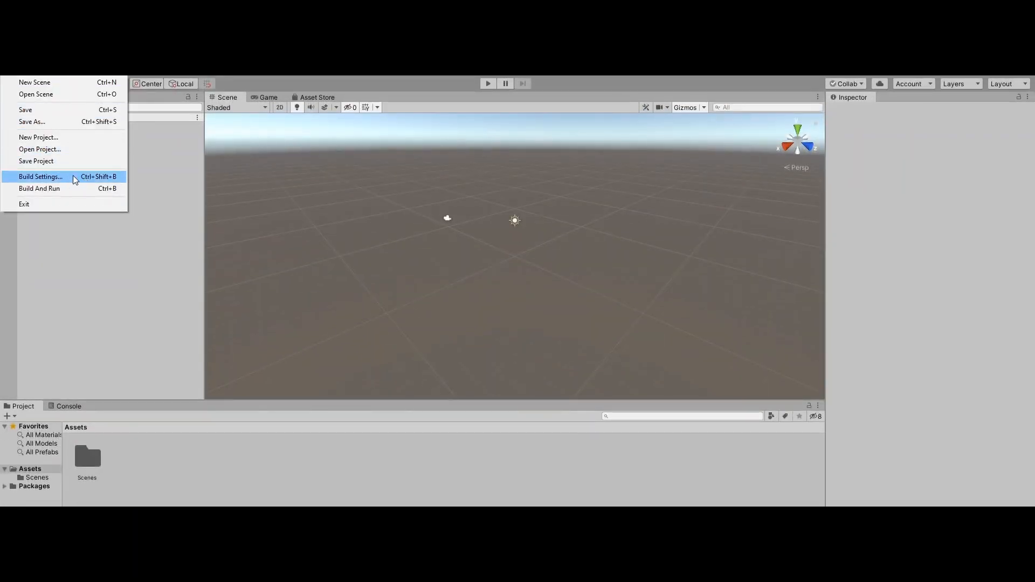
- View the Android platform in Build Settings, which reports no Android module loaded
click(40, 175)
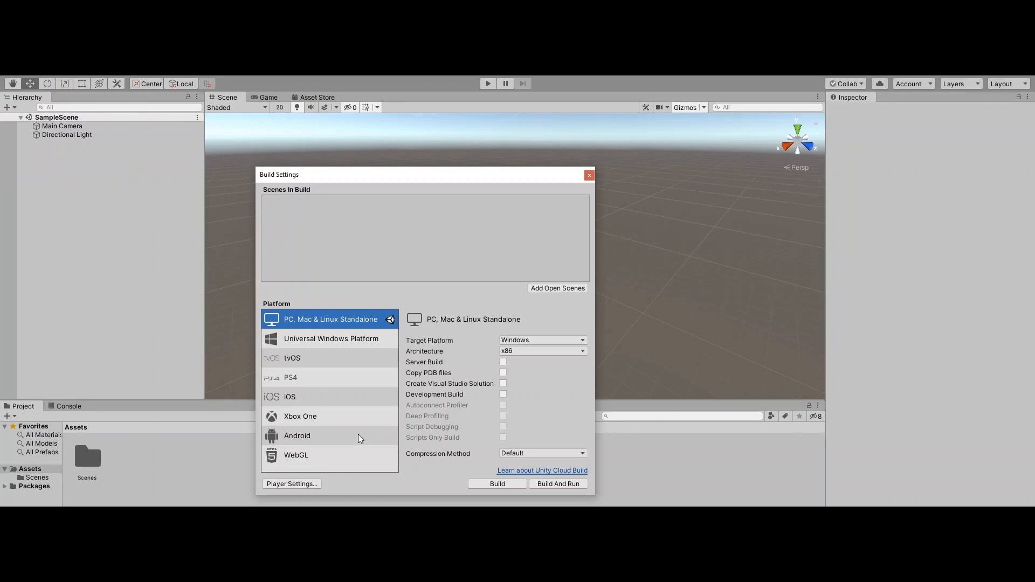
click(297, 435)
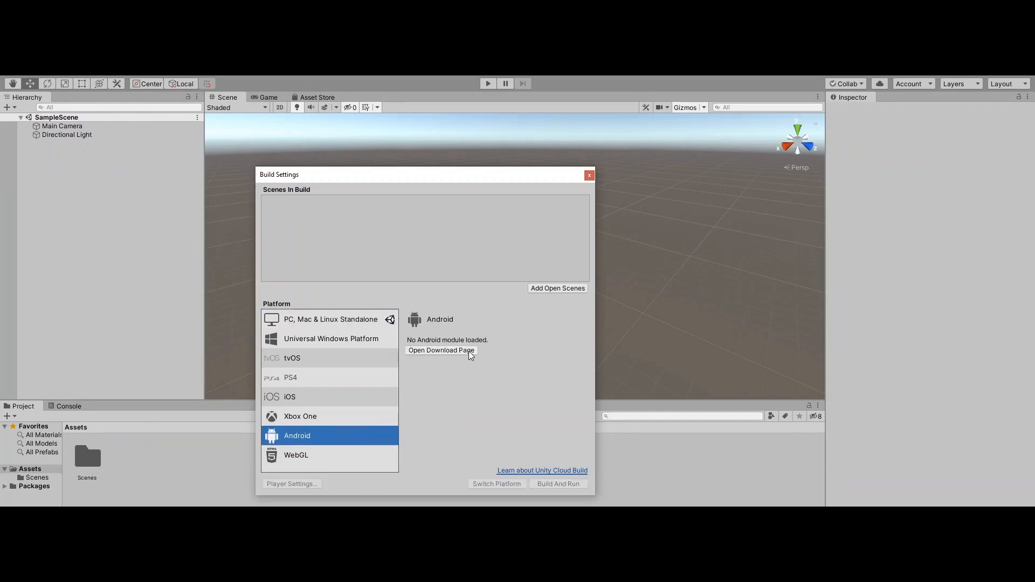
mouse_move(454, 362)
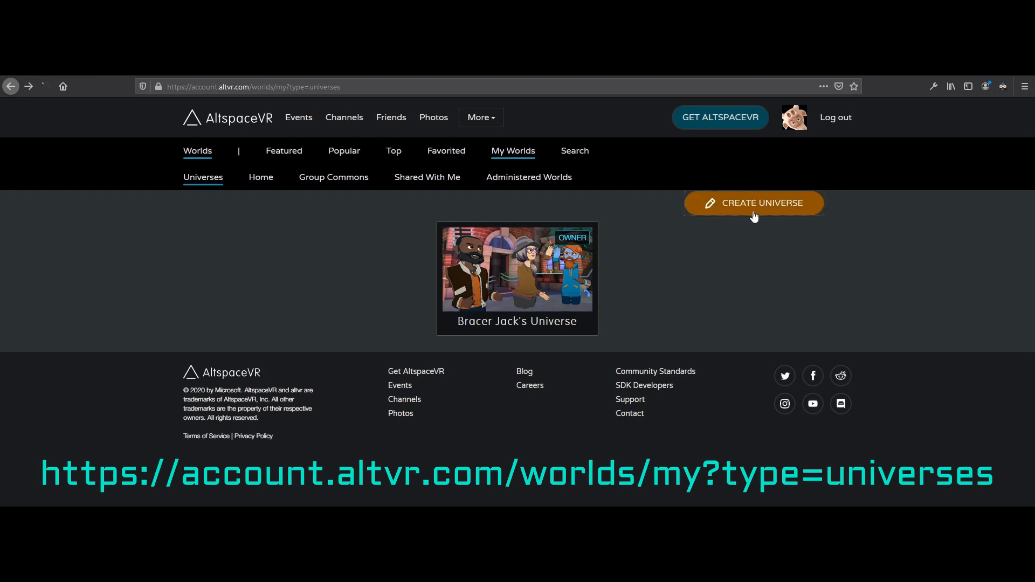
- Create a new universe named Testing with a description and submit it
click(754, 203)
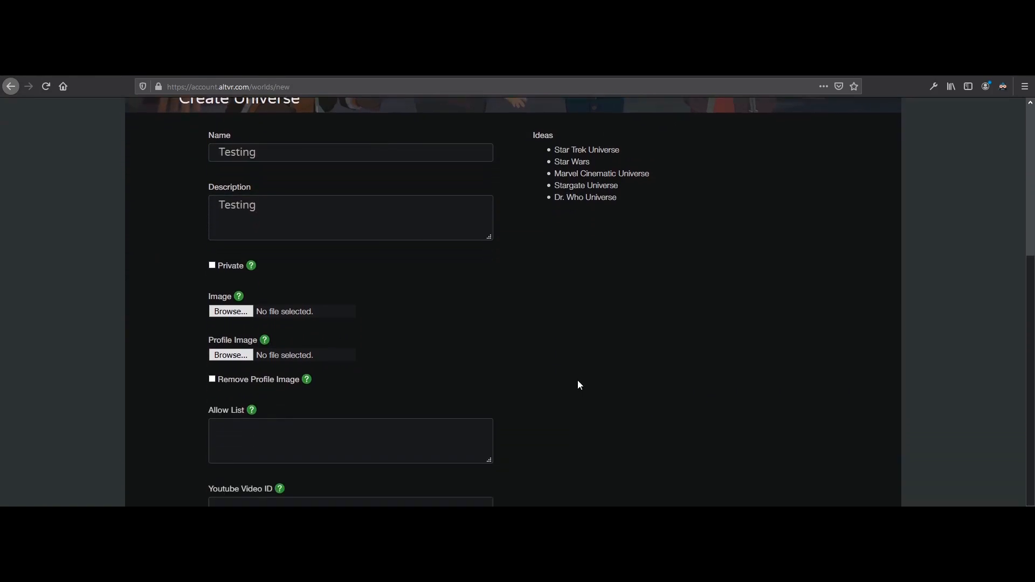
scroll(down, 3)
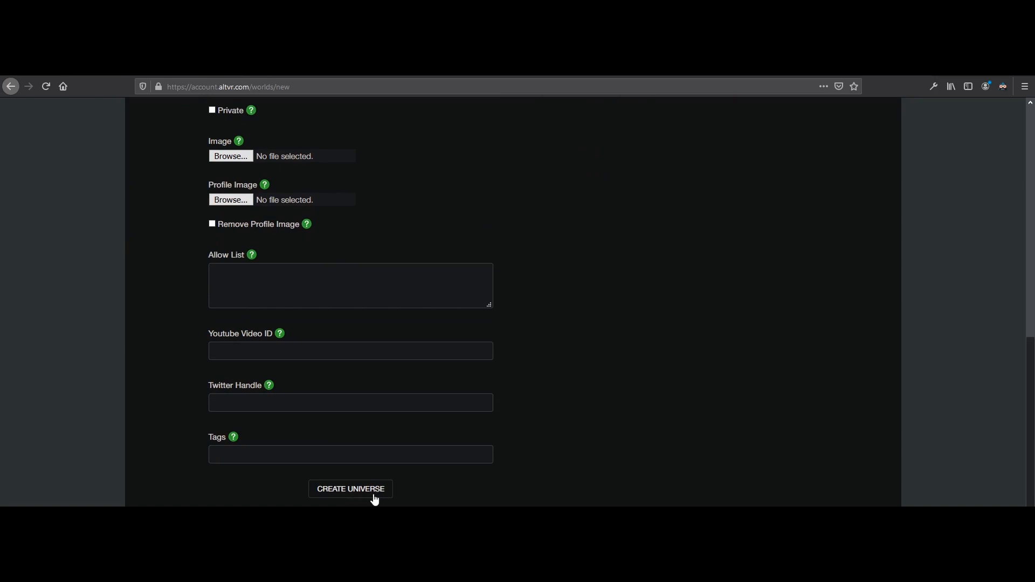
click(350, 488)
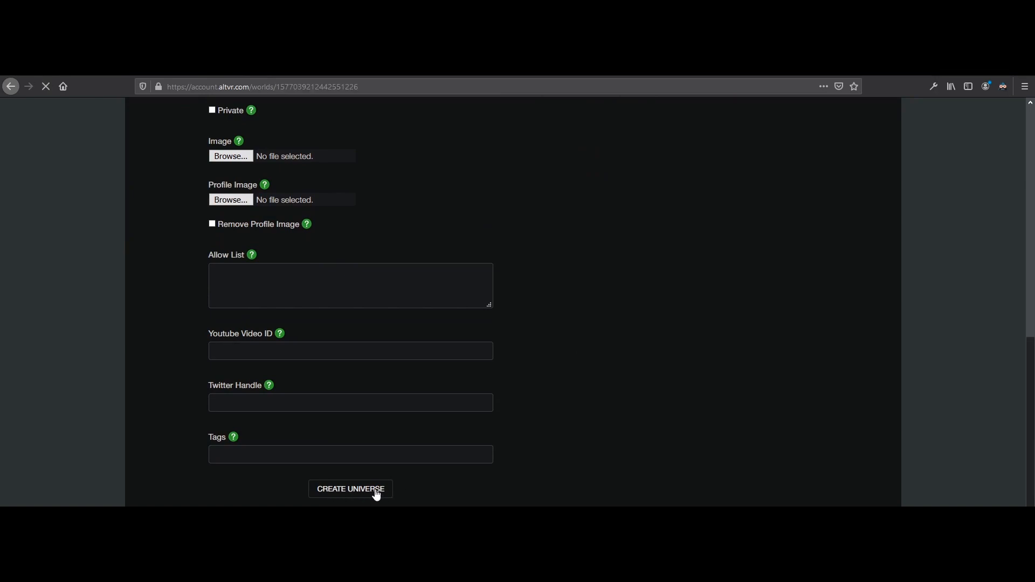
click(350, 489)
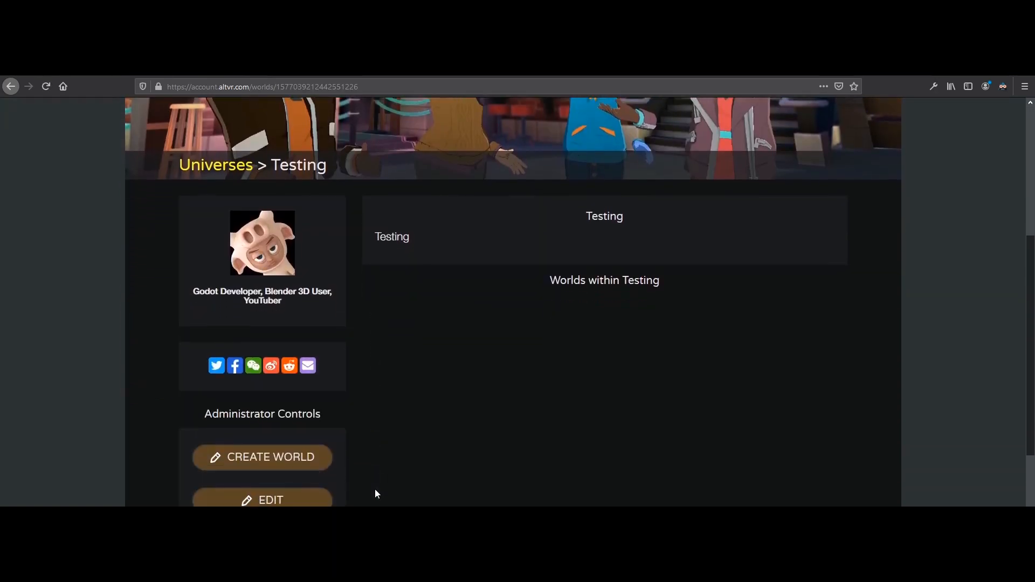
scroll(down, 3)
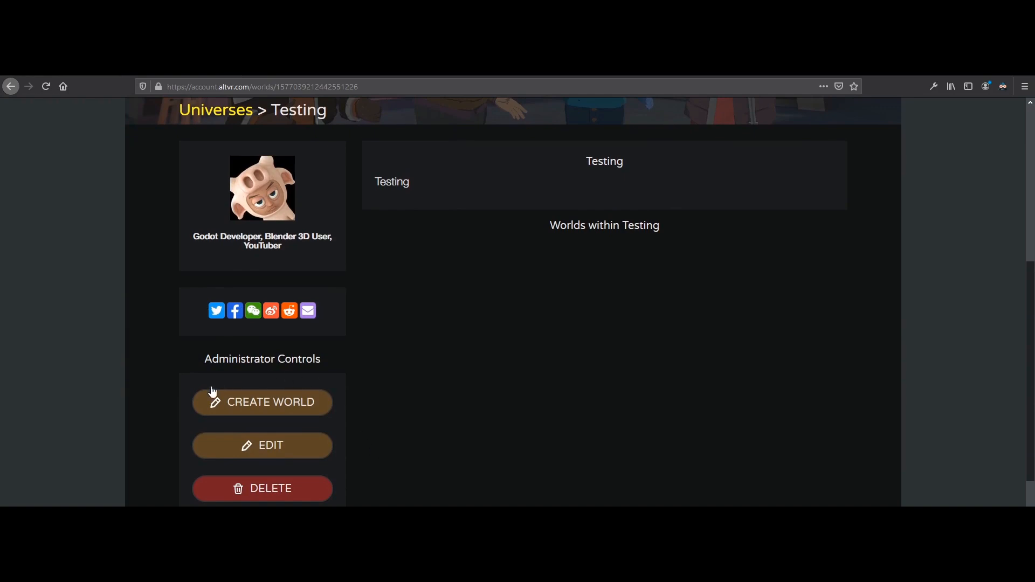
mouse_move(262, 402)
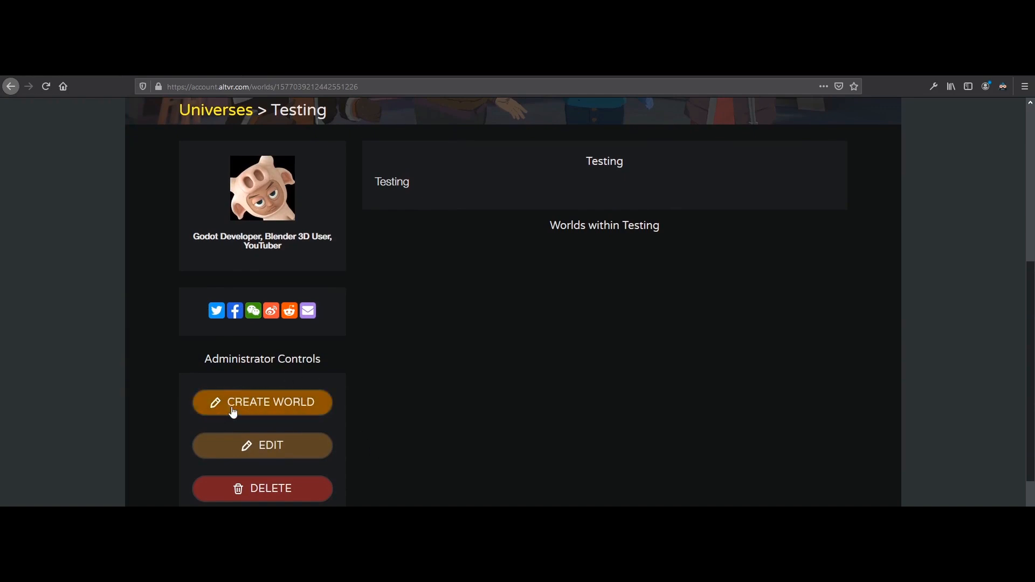
- Create a world named Testing World inside the Testing universe
click(262, 402)
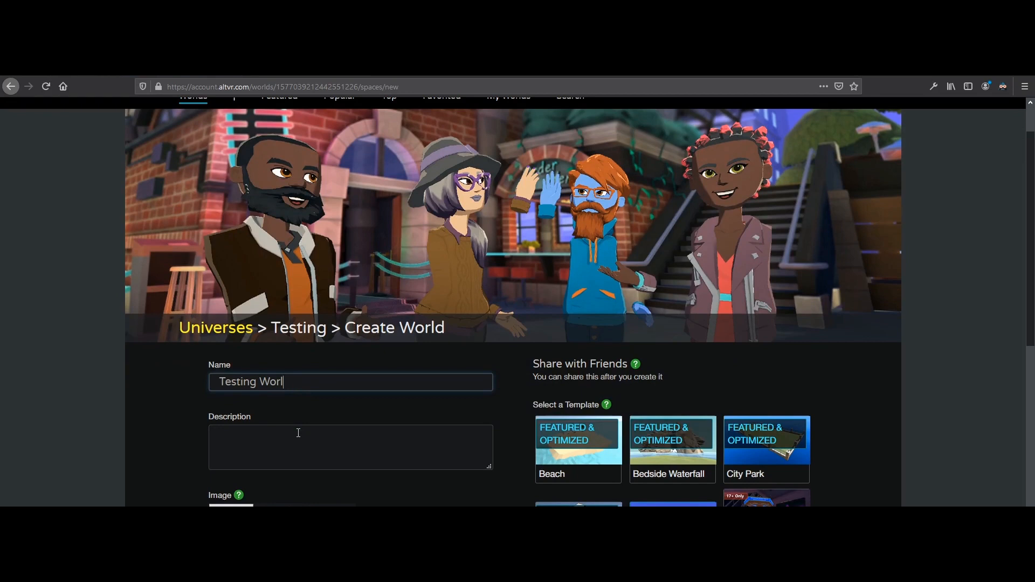
scroll(down, 3)
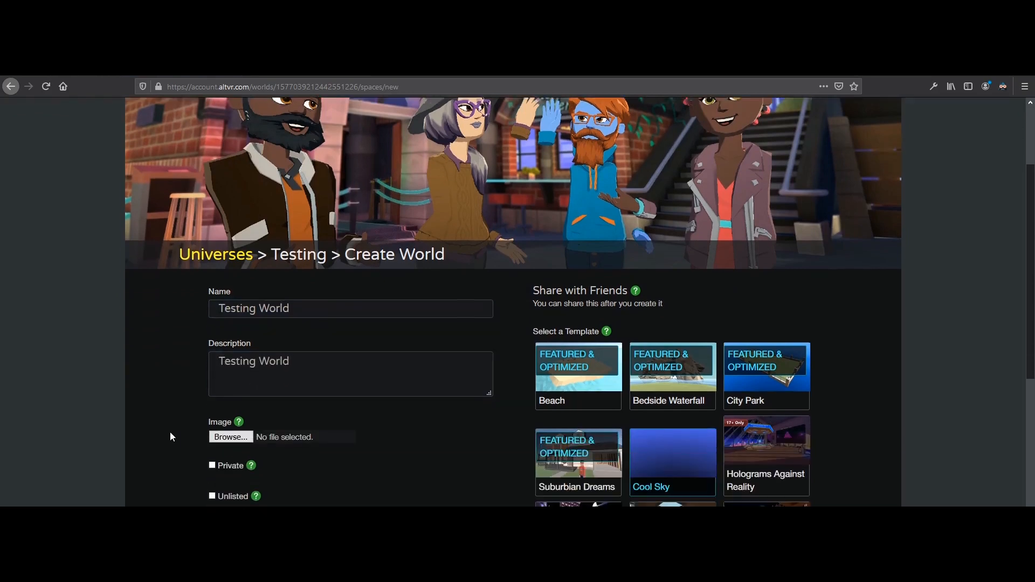
scroll(down, 3)
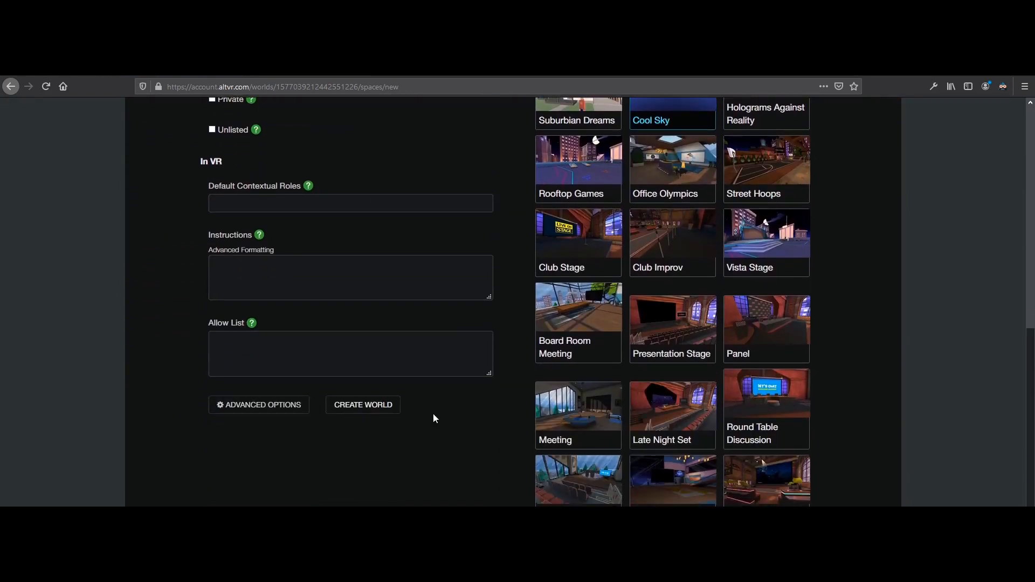
mouse_move(340, 403)
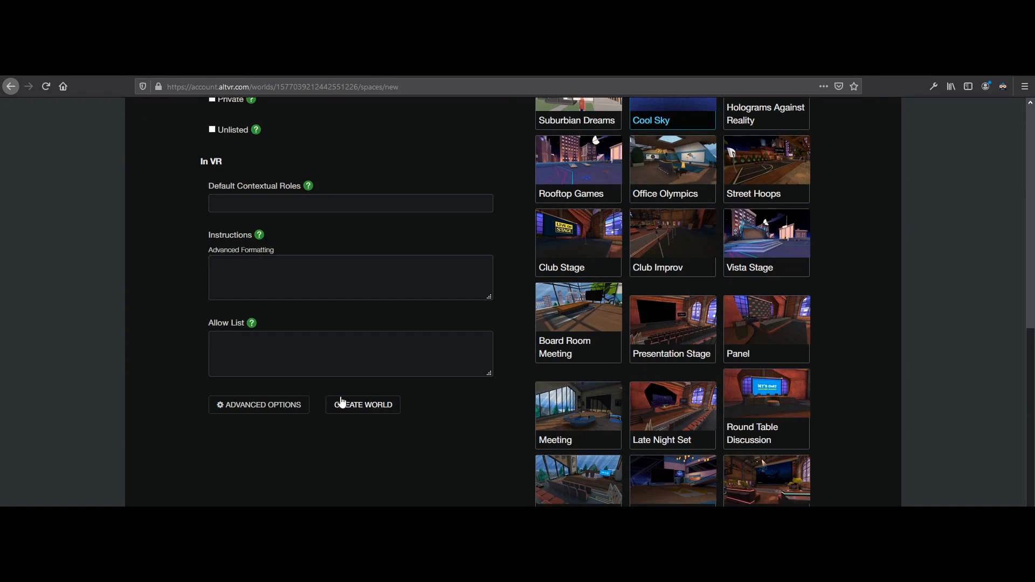
click(362, 405)
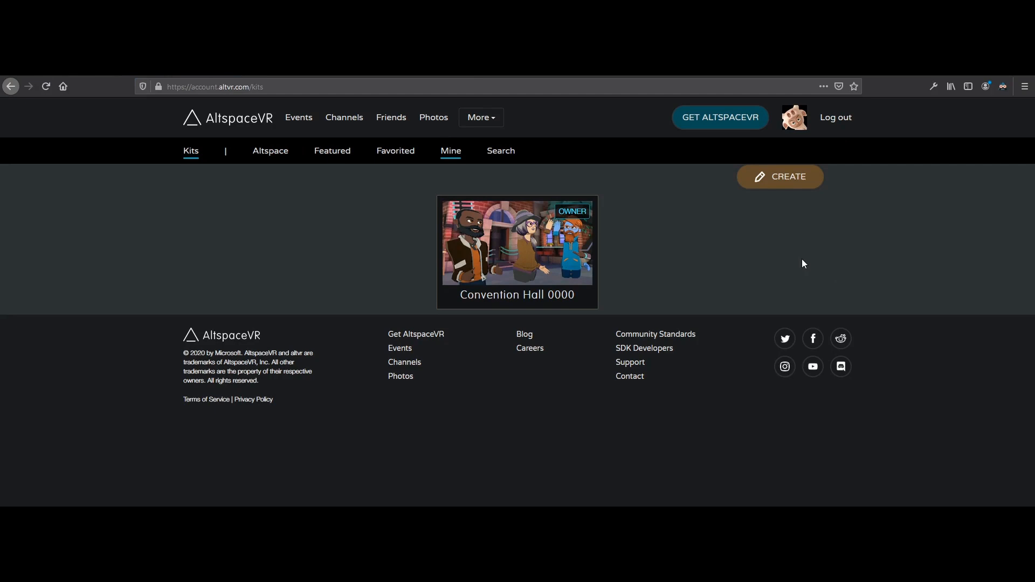
mouse_move(766, 171)
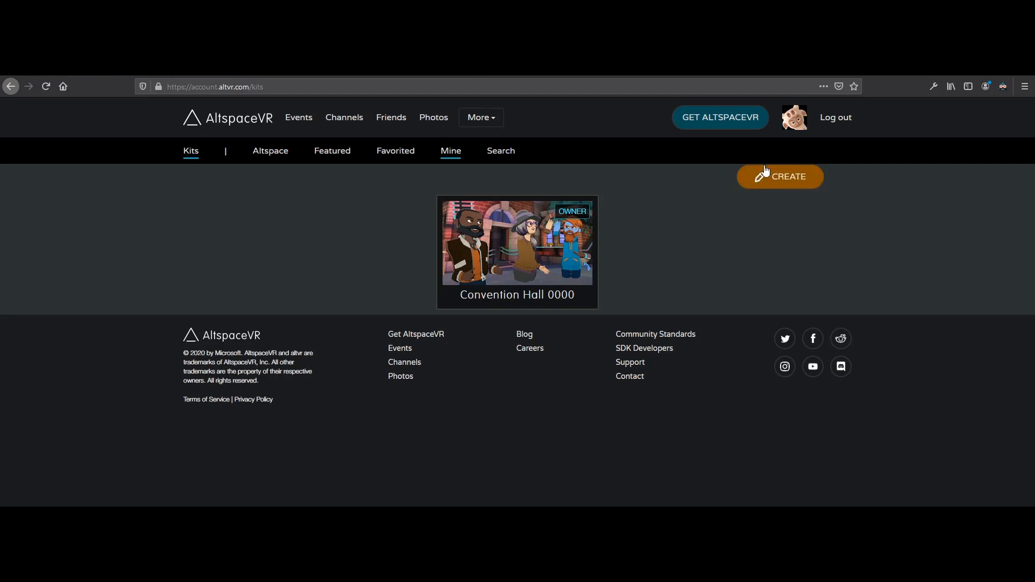
- Create a kit with name and description Testing and submit it
click(787, 176)
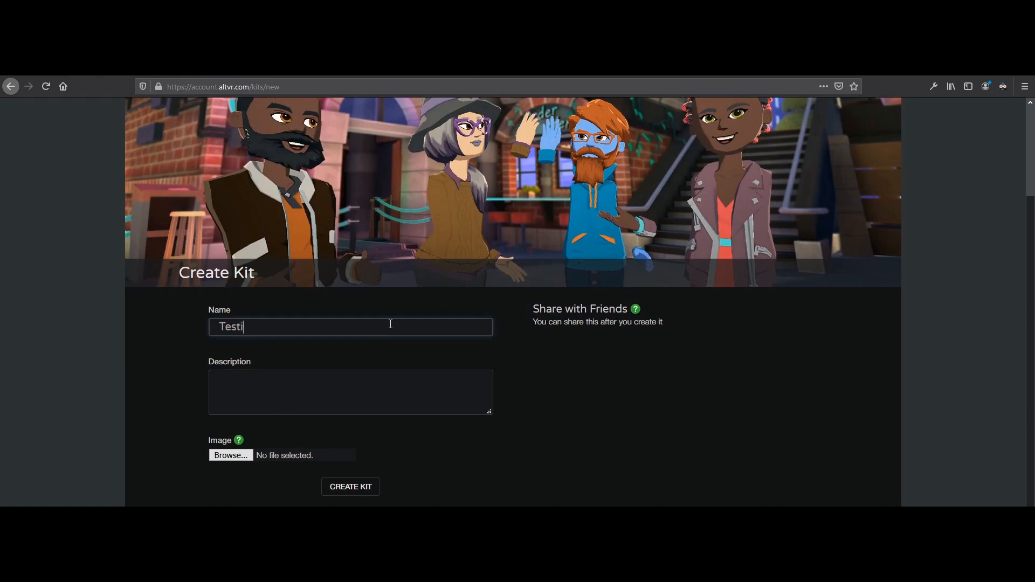
text(Testing)
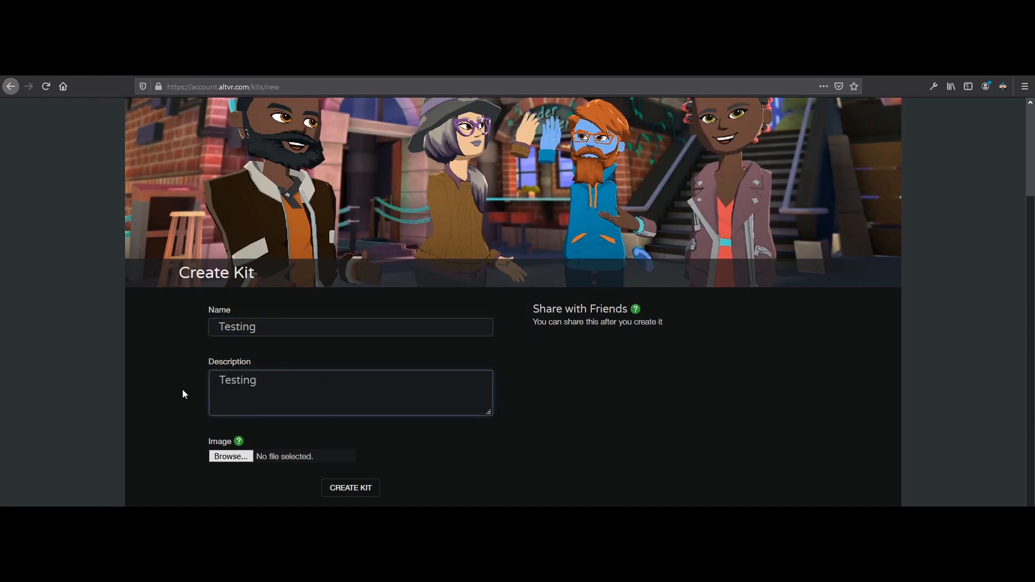
click(351, 487)
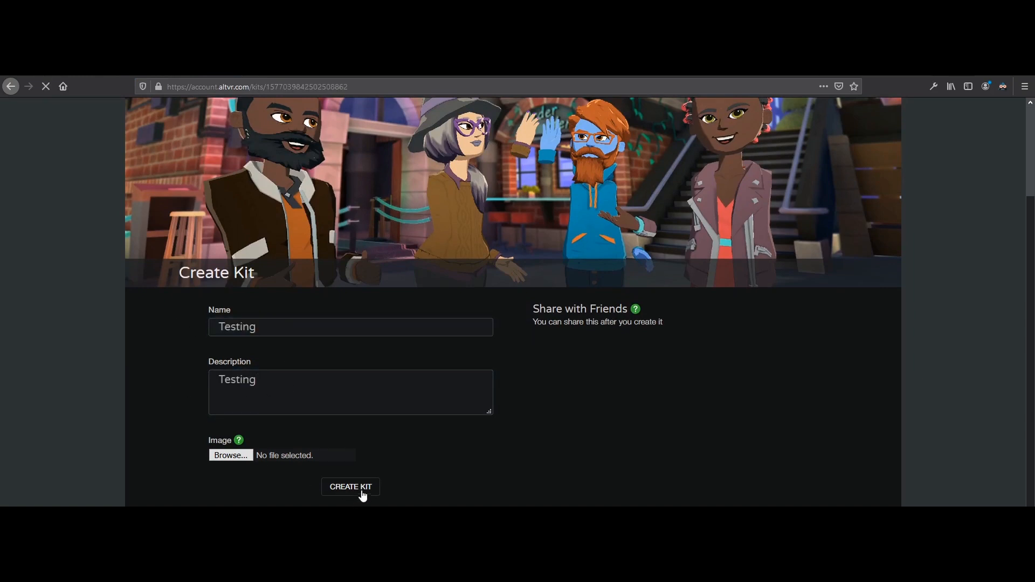
click(350, 487)
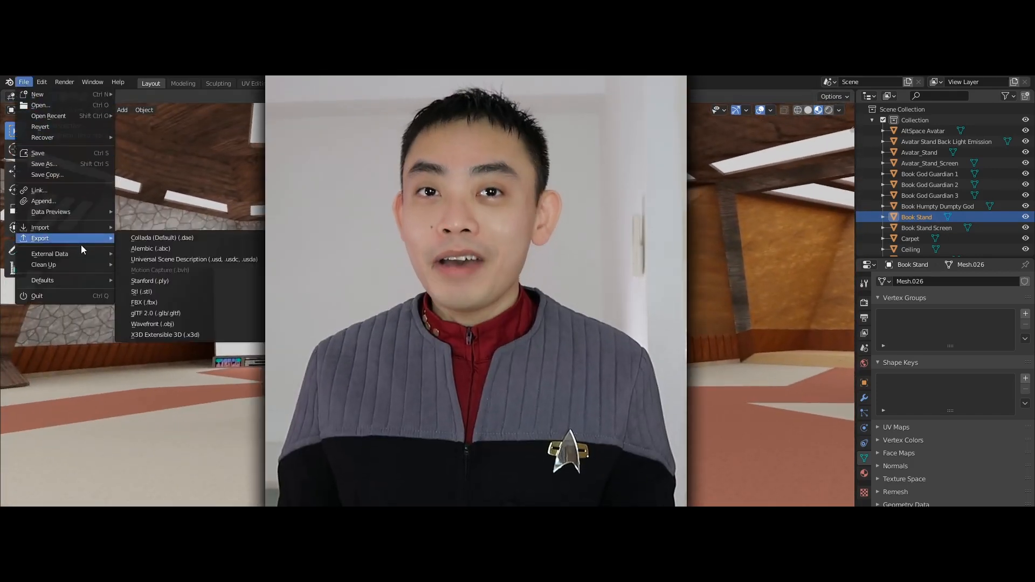
mouse_move(143, 302)
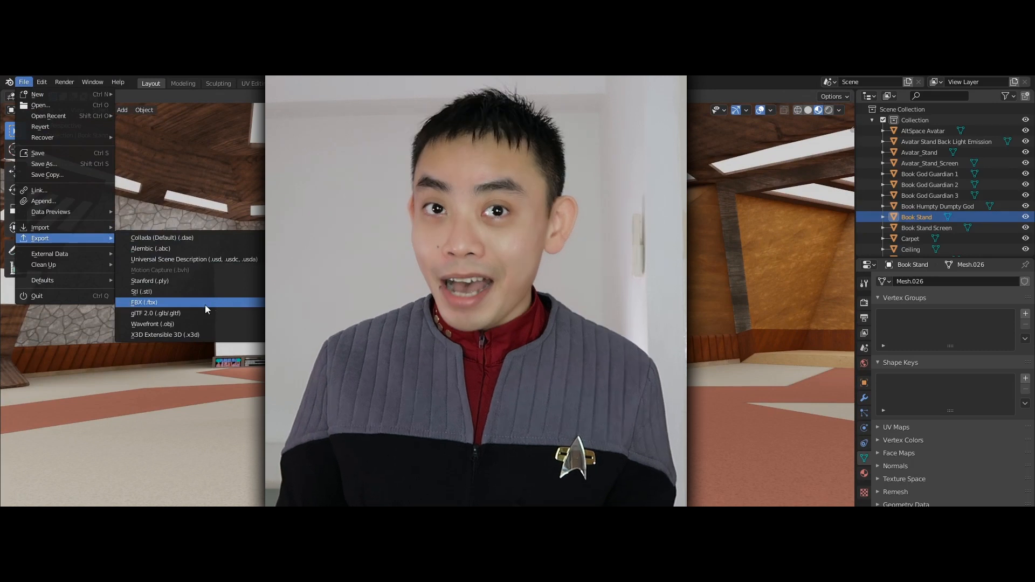
mouse_move(197, 306)
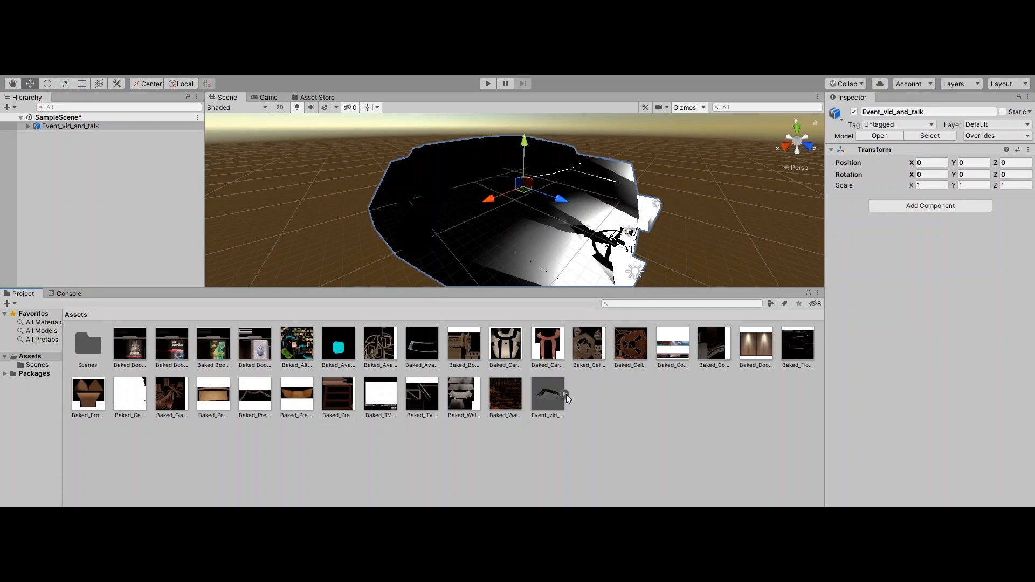
- Extract the Event_vid_and_talk model's materials from the prefab and set their shader to Unlit
click(417, 432)
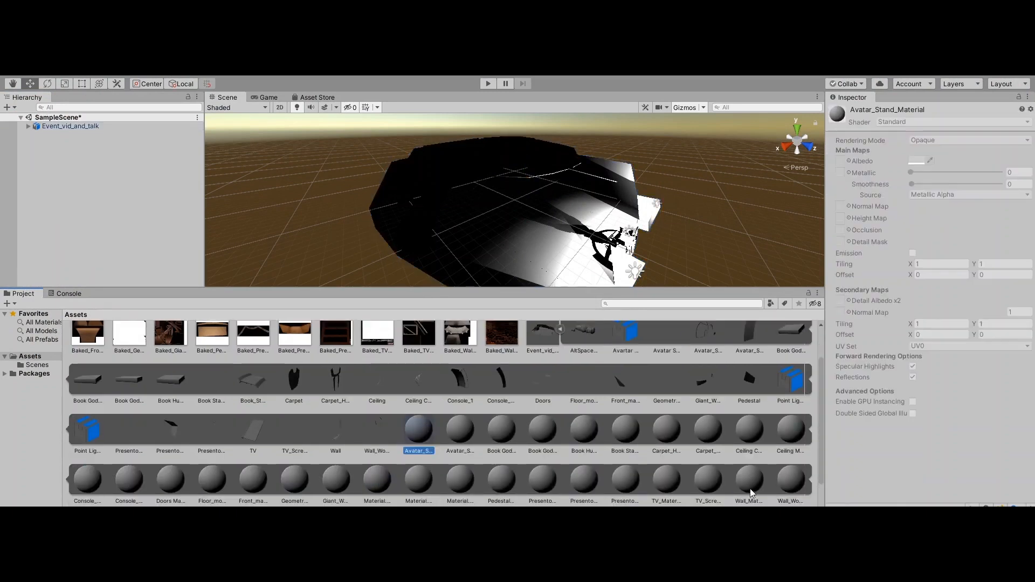
right_click(417, 433)
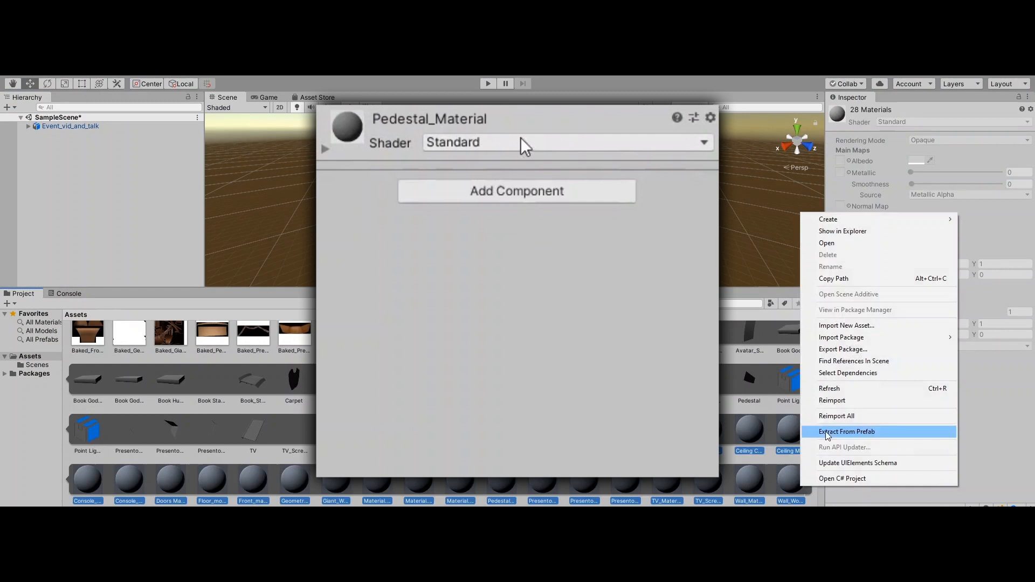
click(564, 143)
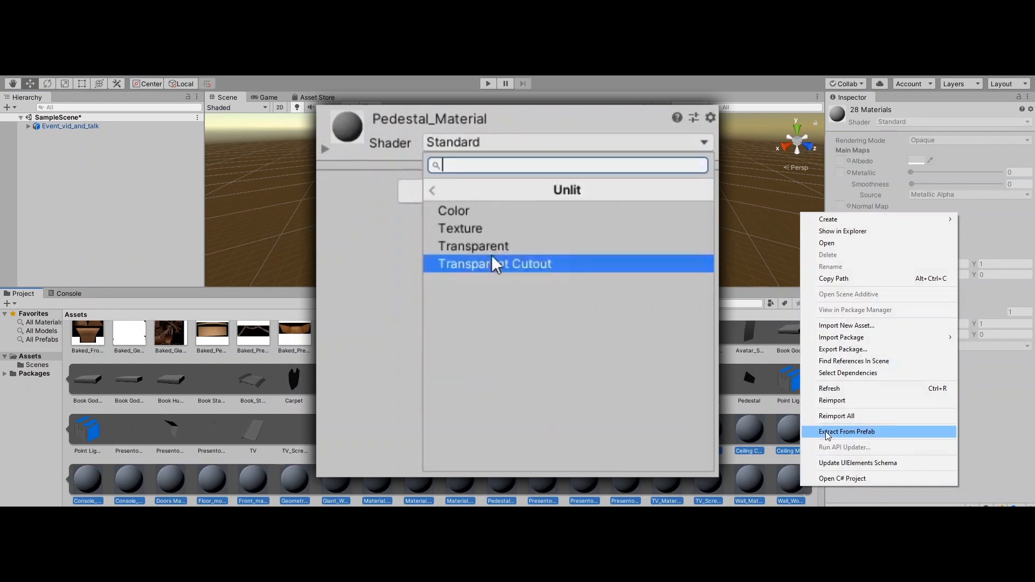
click(460, 228)
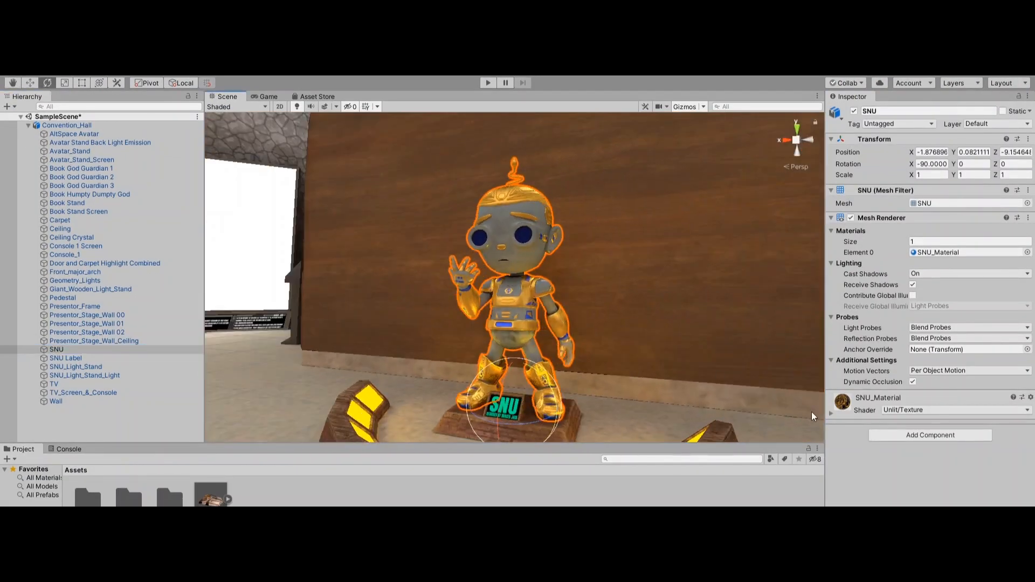
- Add a Box Collider to SNU Label and a Mesh Collider to SNU_Light_Stand
click(66, 358)
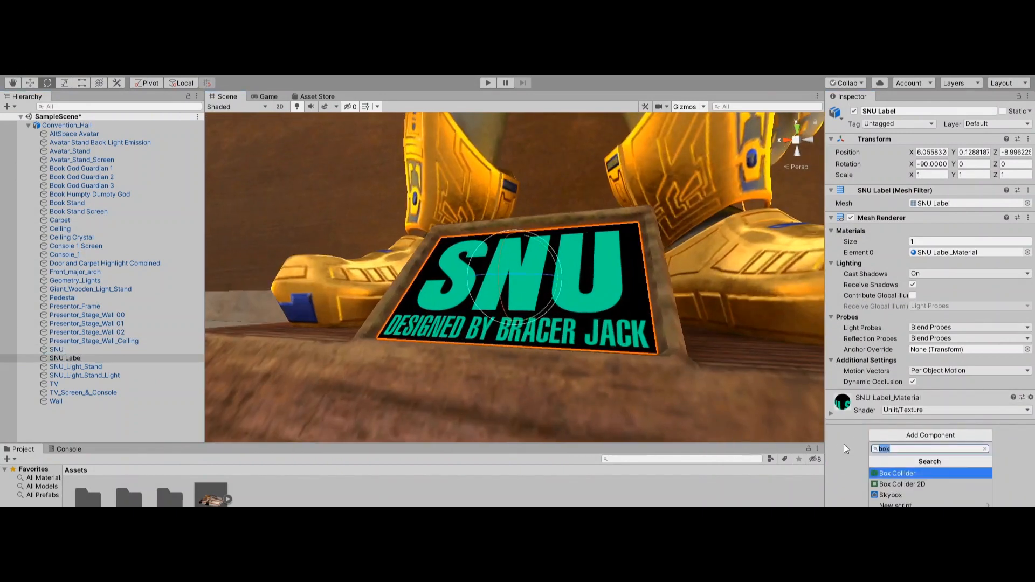
click(76, 367)
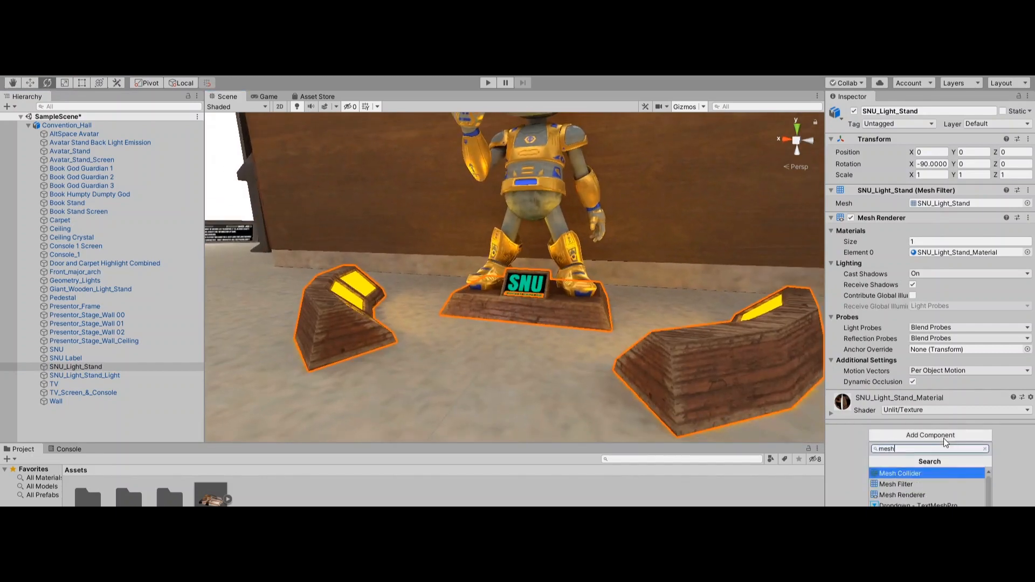
click(900, 473)
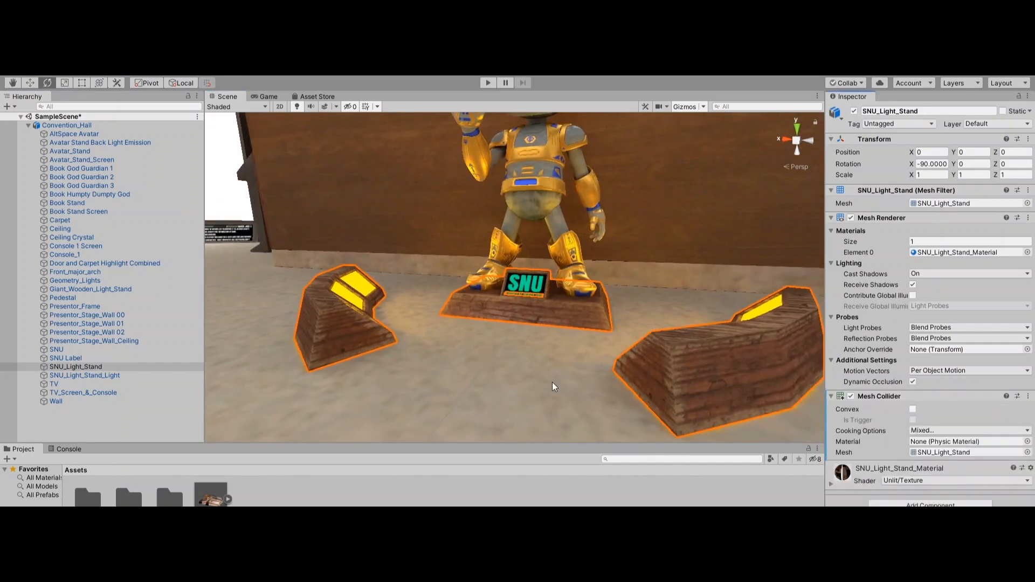
click(997, 124)
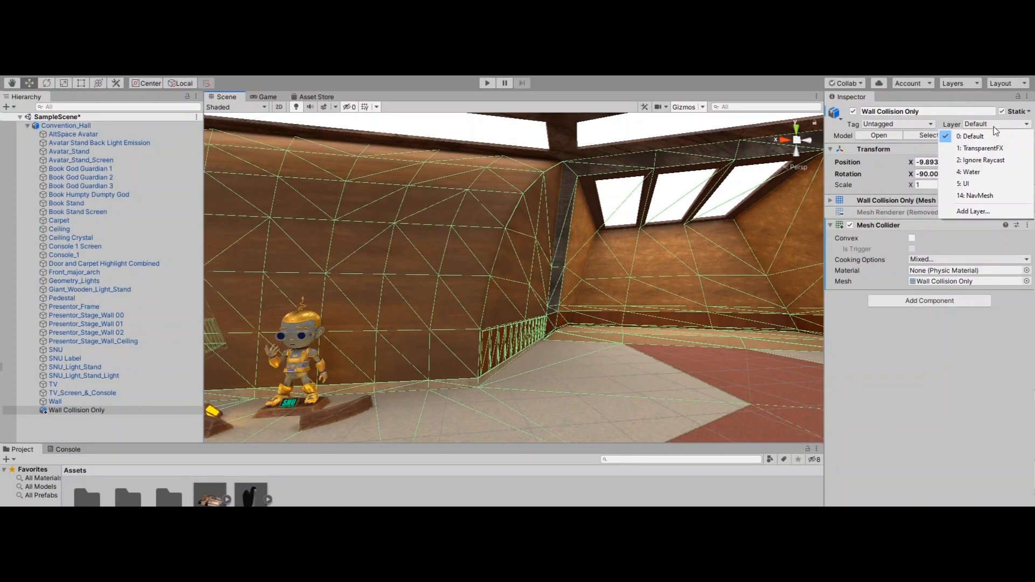
mouse_move(977, 195)
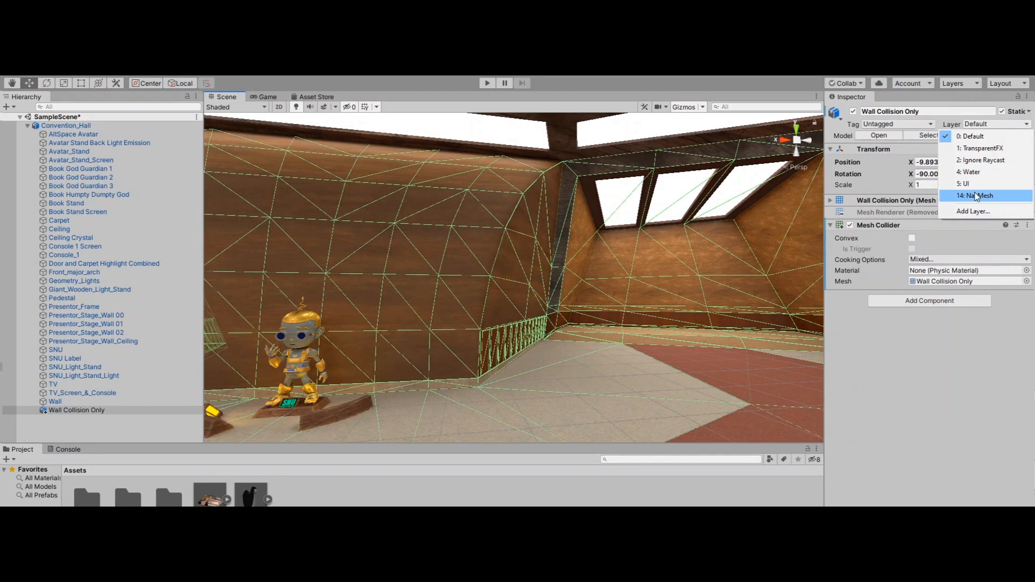
- Assign the Wall Collision Only mesh to layer 14: NavMesh
click(977, 195)
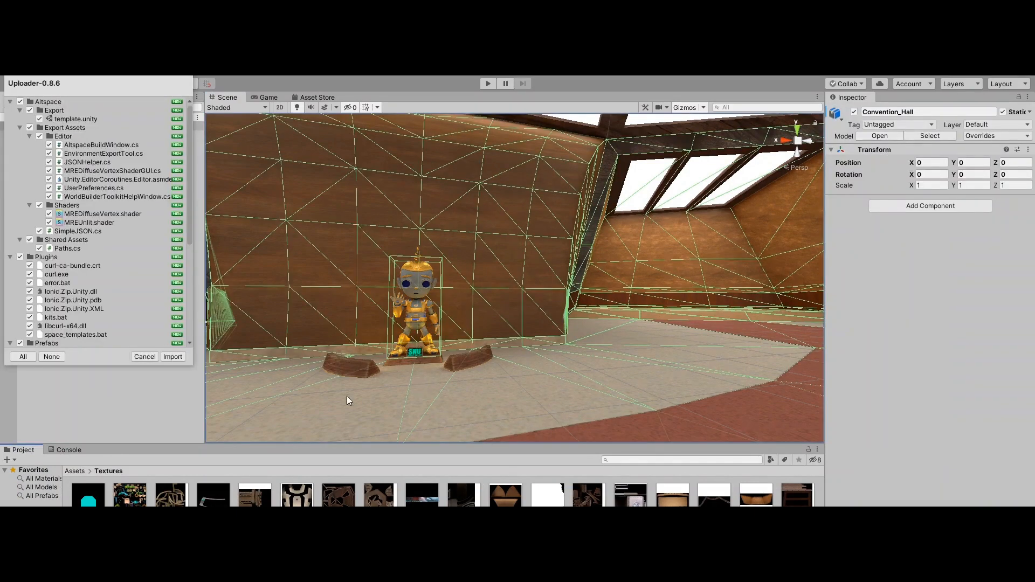
- Import the Uploader-0.8.6 package files into the project
click(172, 357)
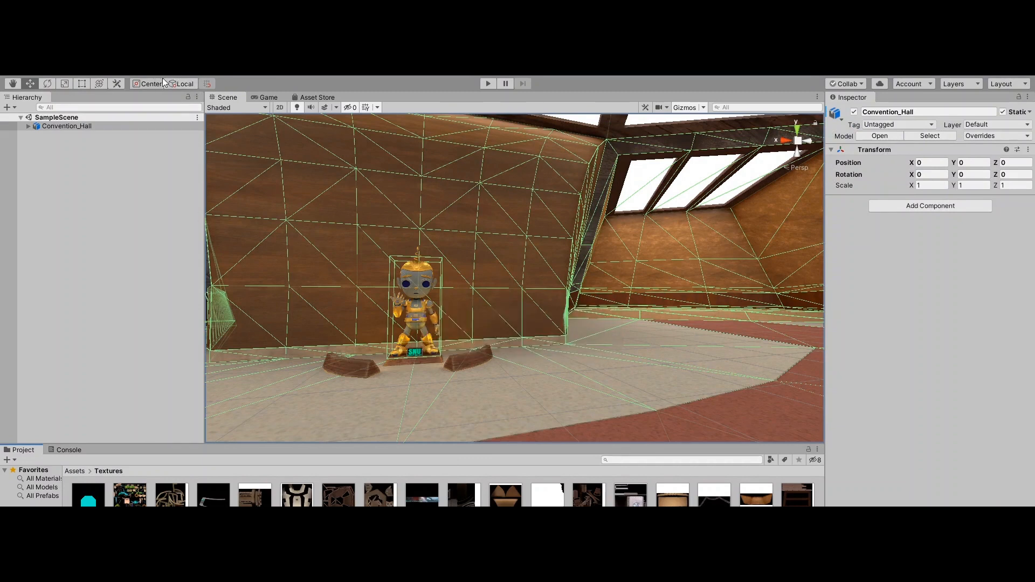
mouse_move(166, 83)
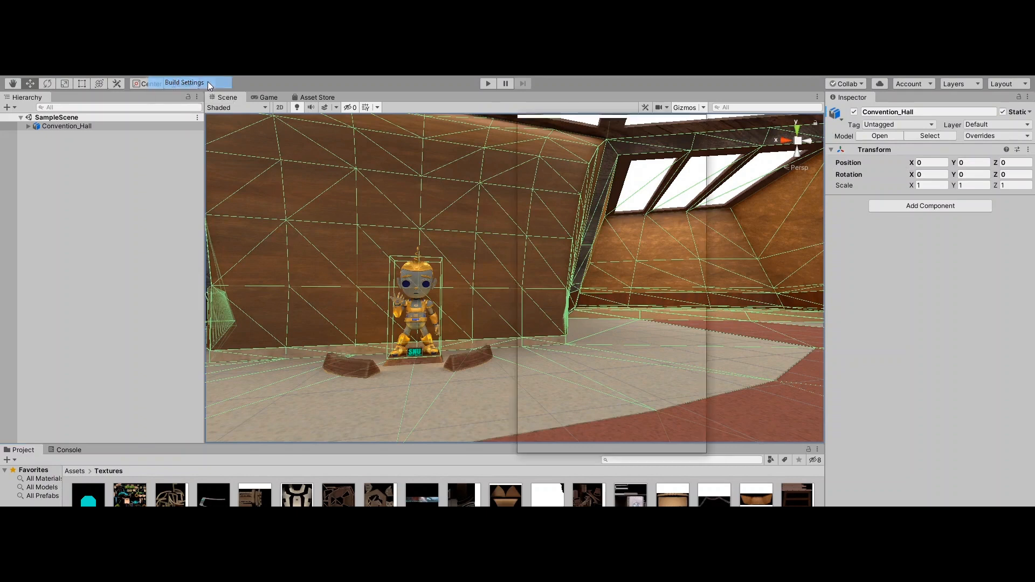
- Reach the Template, Kit and Settings options of AltspaceVR Build Settings past the login
click(184, 82)
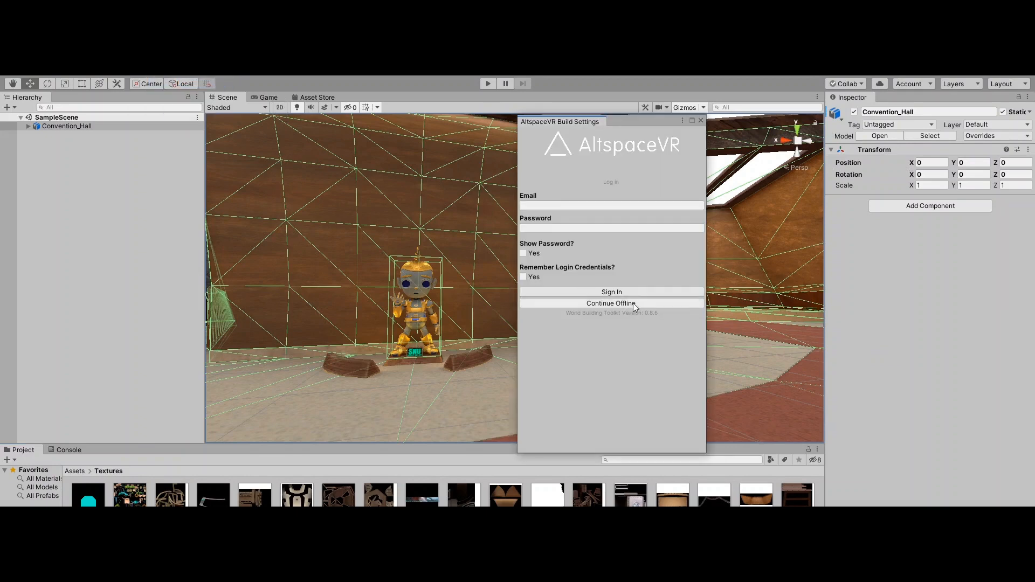
click(610, 303)
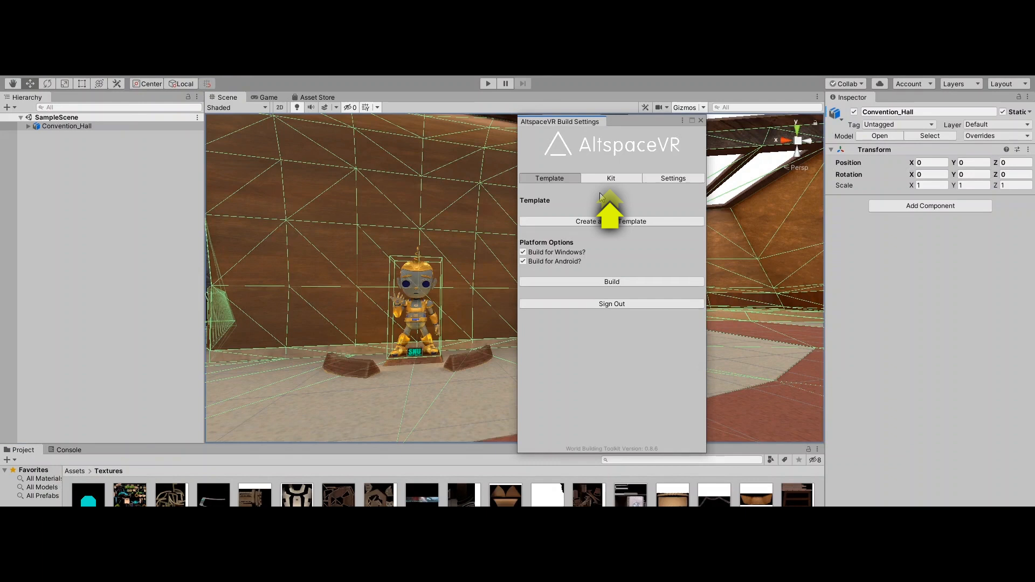
- Append _Convention_Hall to the kit folder and asset names and convert Convention_Hall to a kit prefab
click(610, 178)
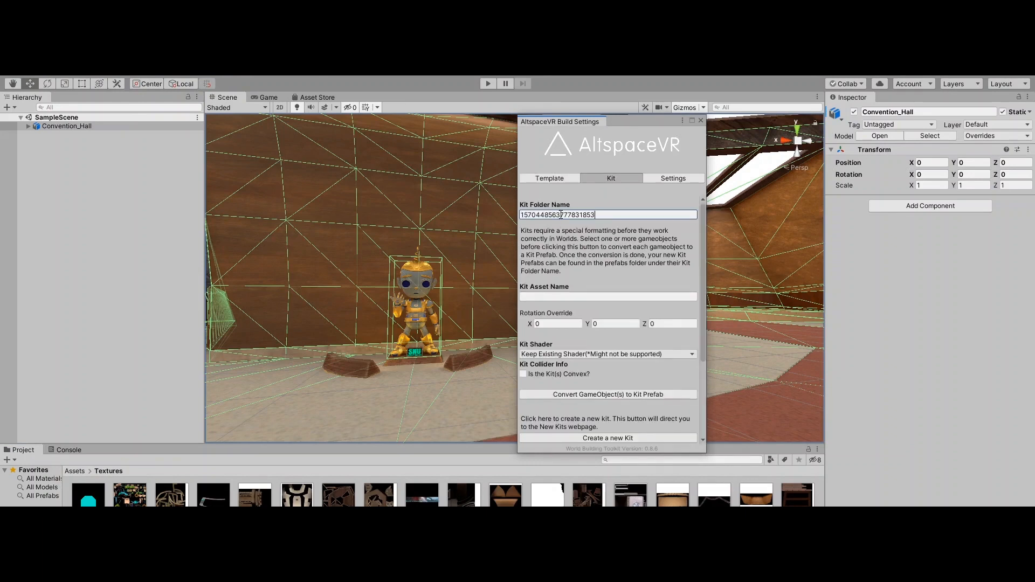
text(_Convention_Hall)
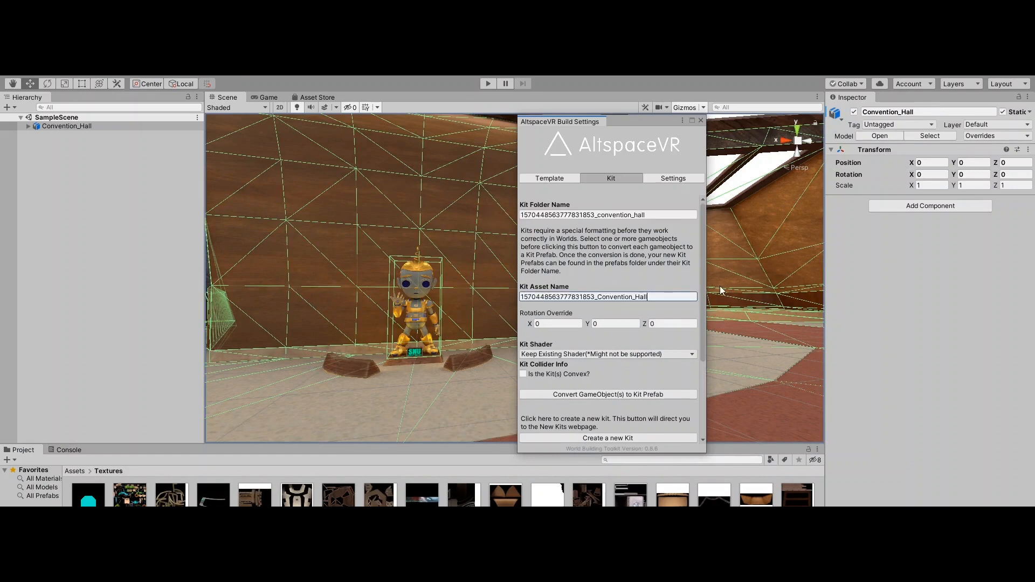
click(608, 215)
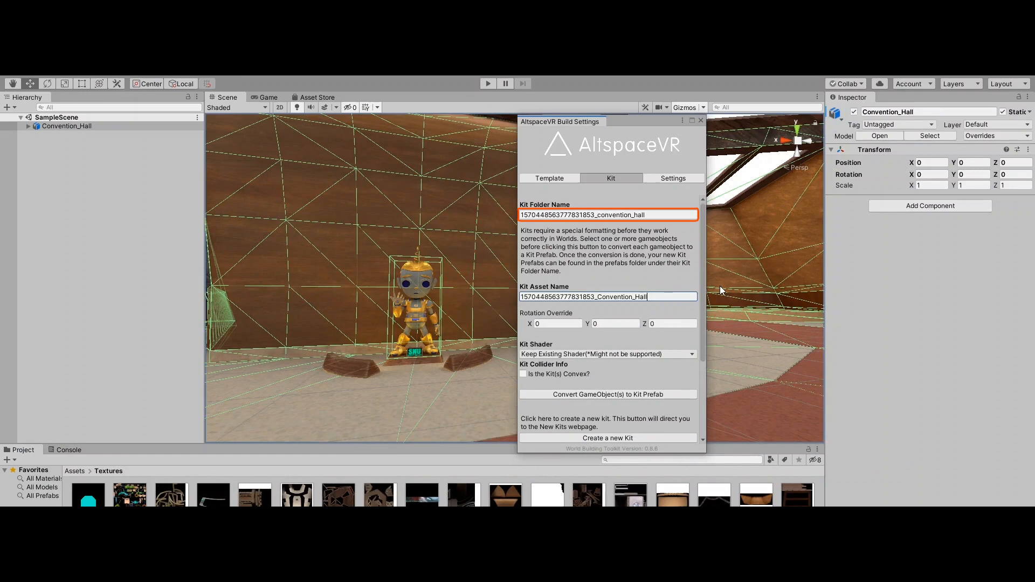
scroll(down, 3)
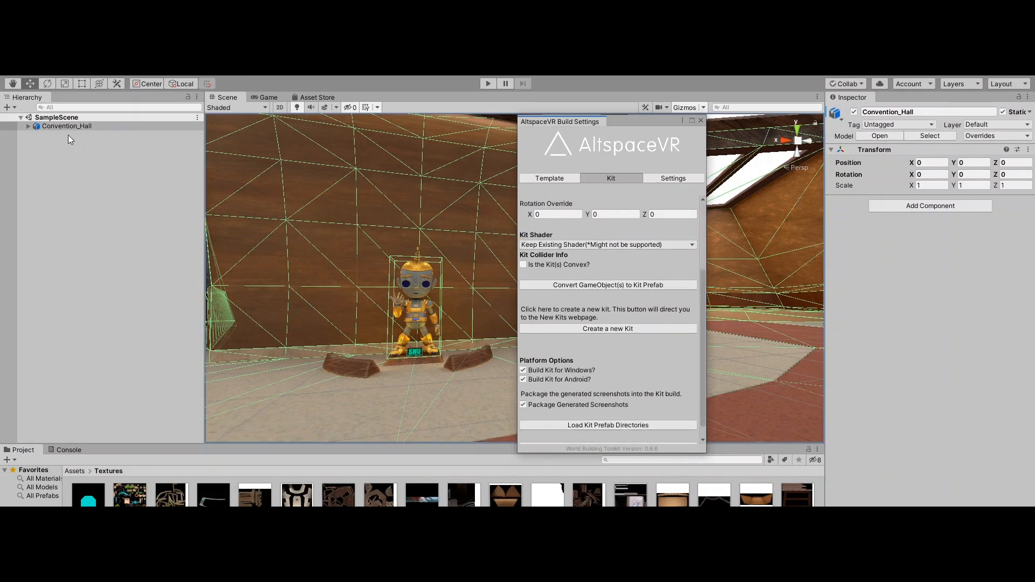
click(607, 284)
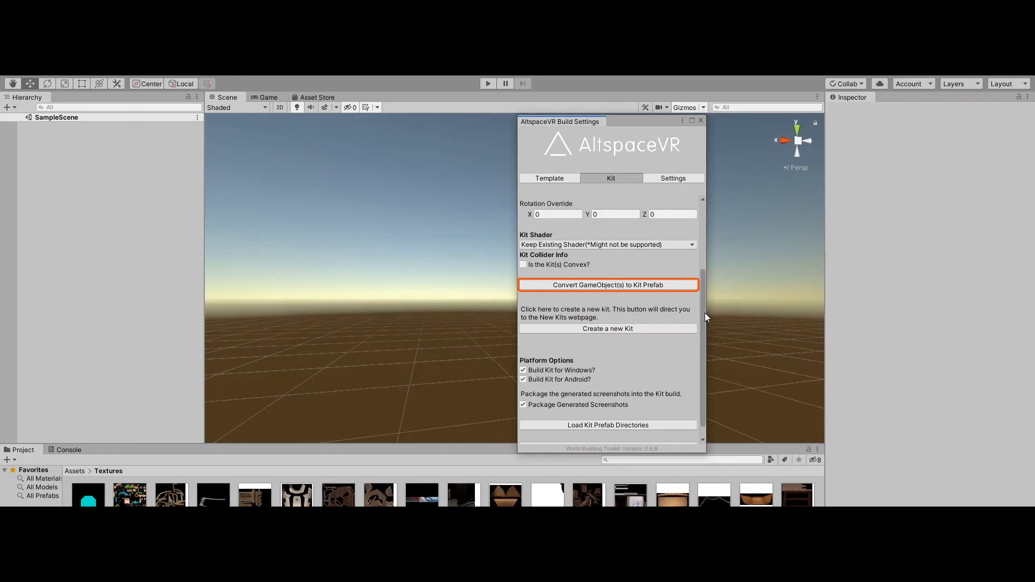
- Build the convention_hall kit folder from the Kit build options
scroll(down, 3)
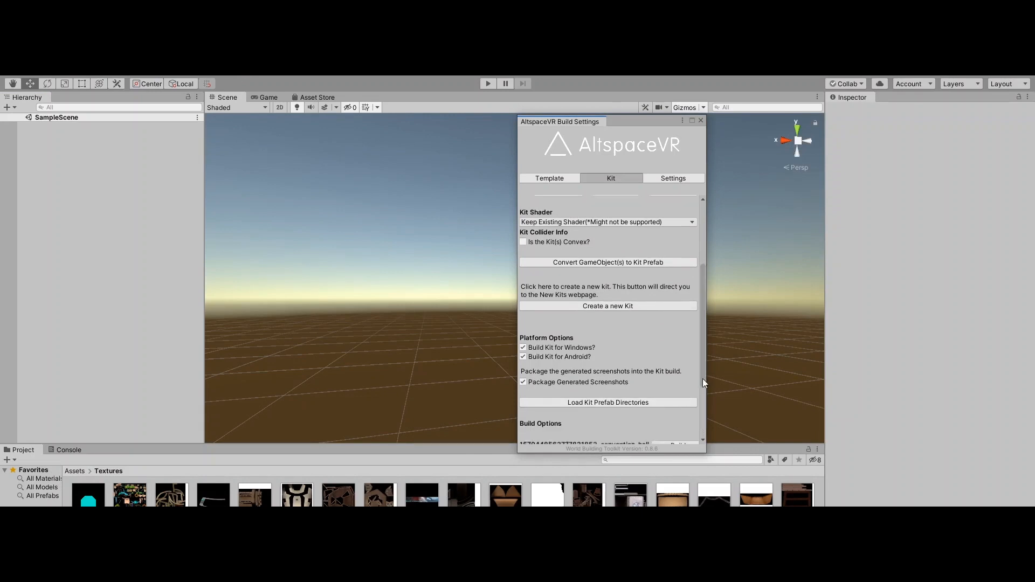
scroll(down, 3)
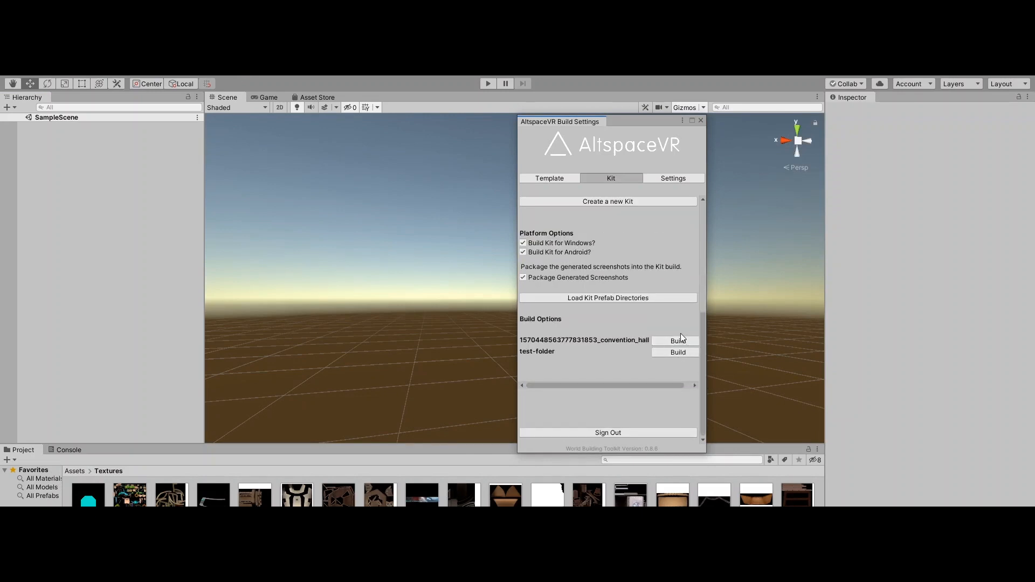
click(677, 341)
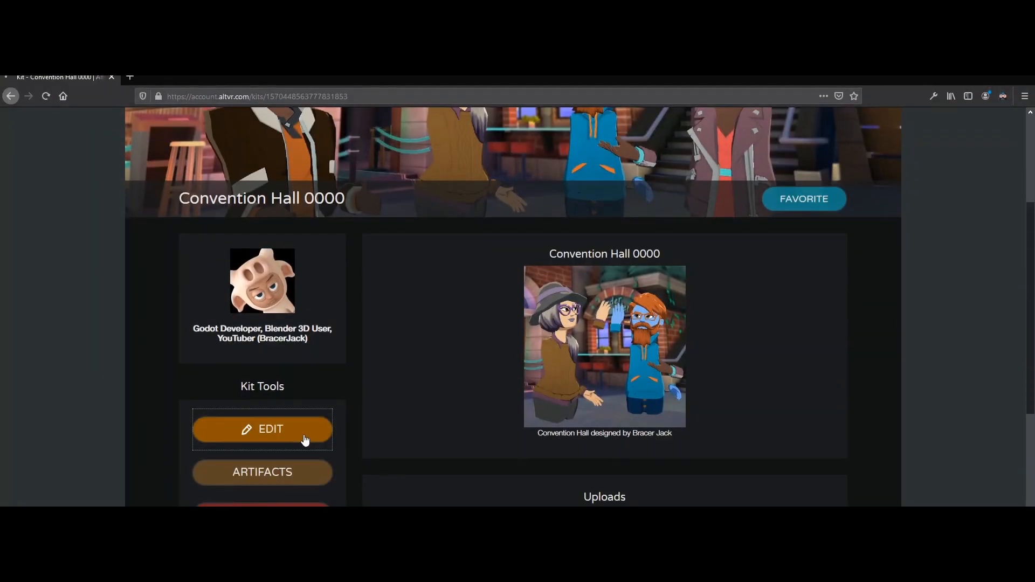
- Edit the Convention Hall 0000 kit to use the new convention_hall zip and update it
click(262, 429)
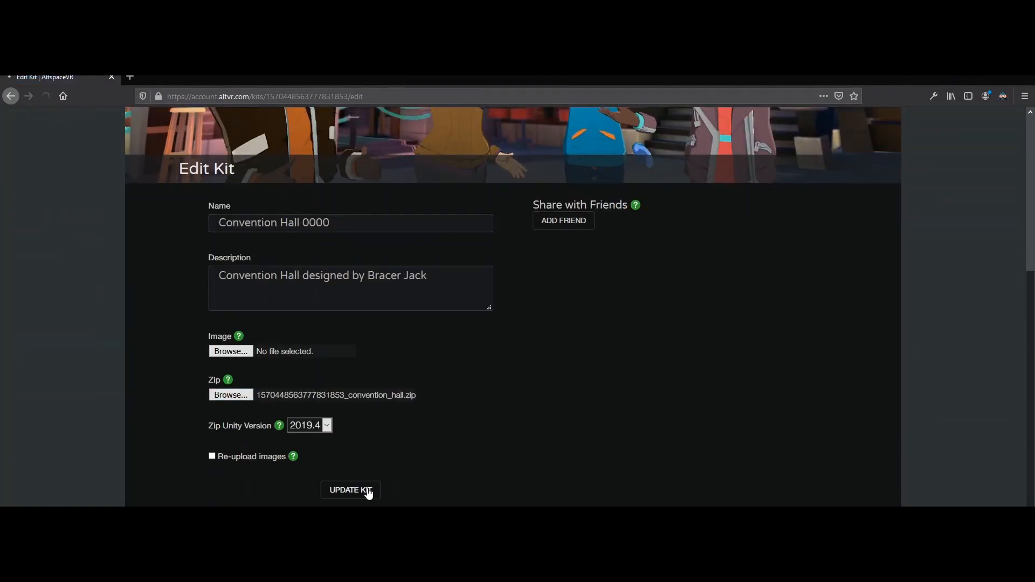
click(349, 490)
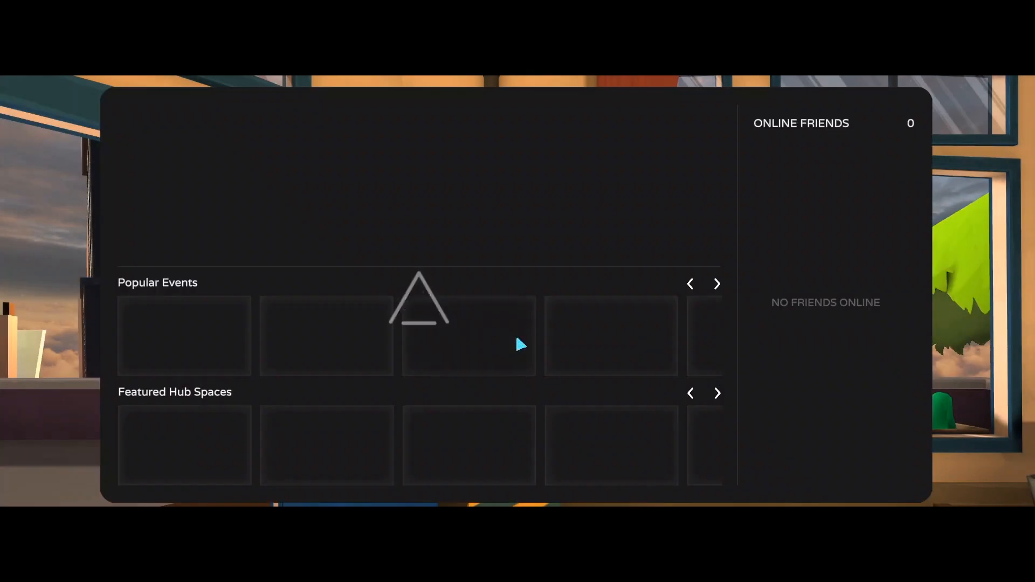
- From My Worlds, enter the Convention Hall world and bring up its World Editor
click(573, 118)
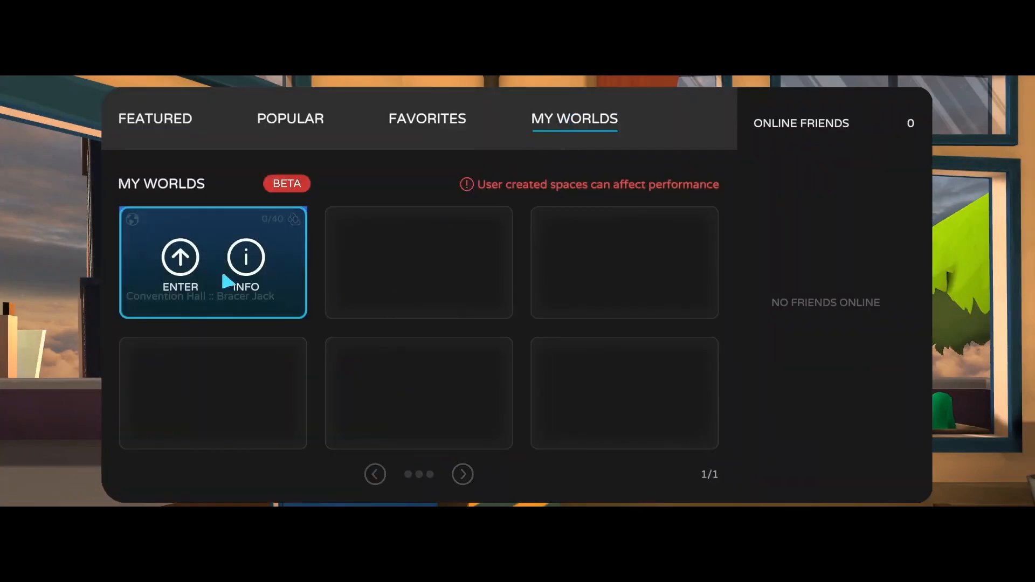
click(180, 258)
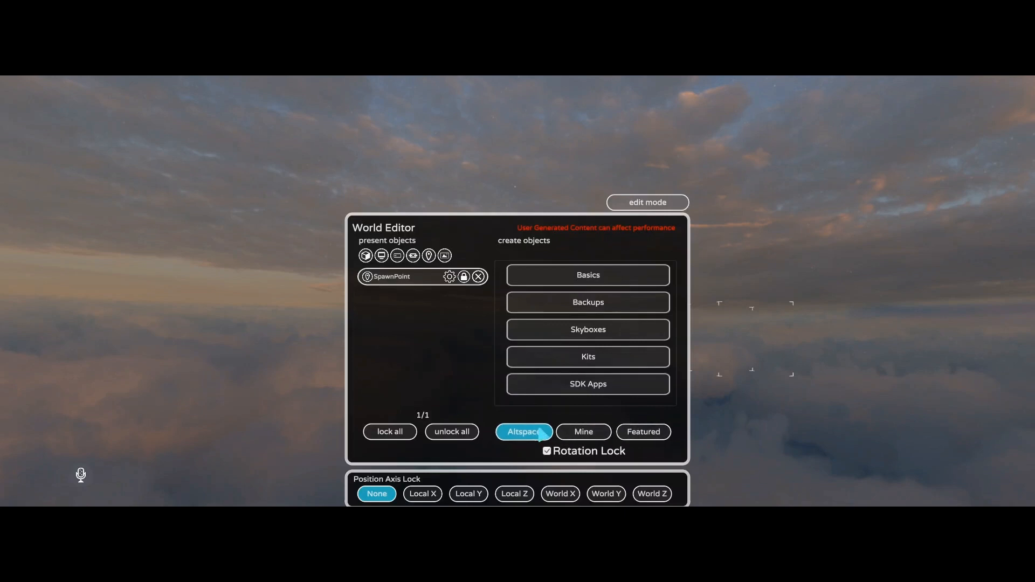
- Spawn the Convention Hall kit from Mine > Kits with rotation 0 and scale 1.1, collidable
click(583, 432)
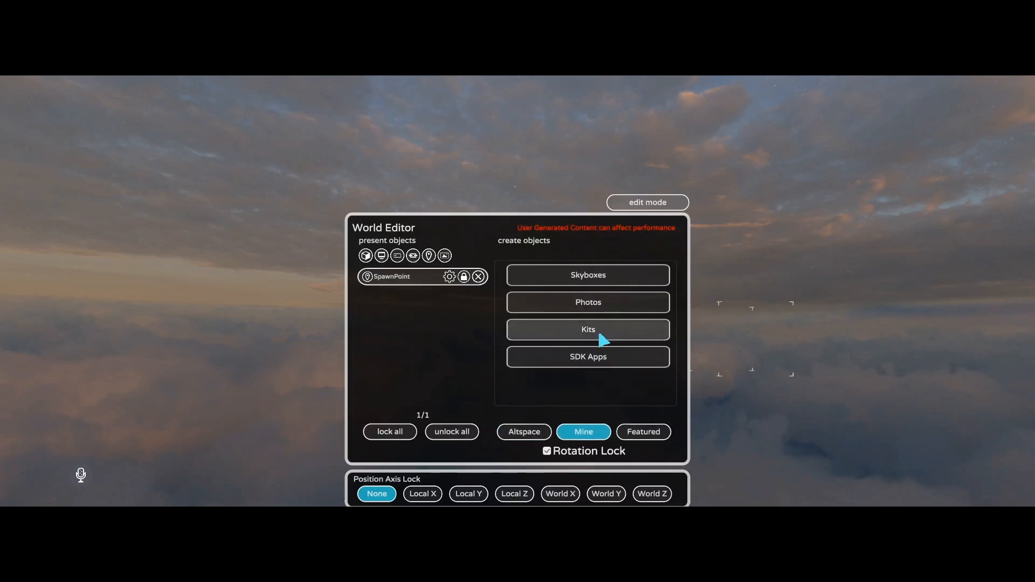
click(587, 330)
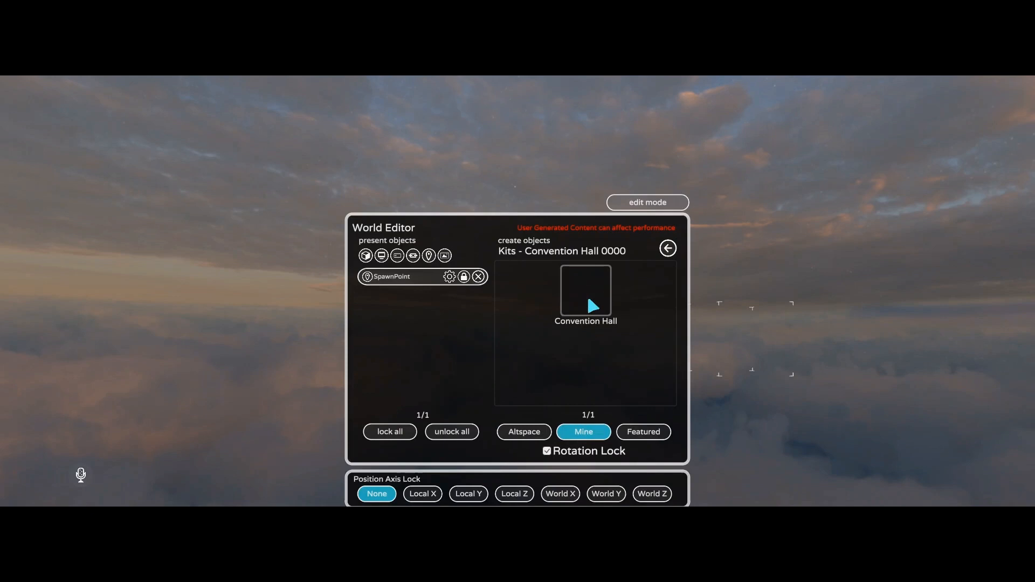
click(450, 277)
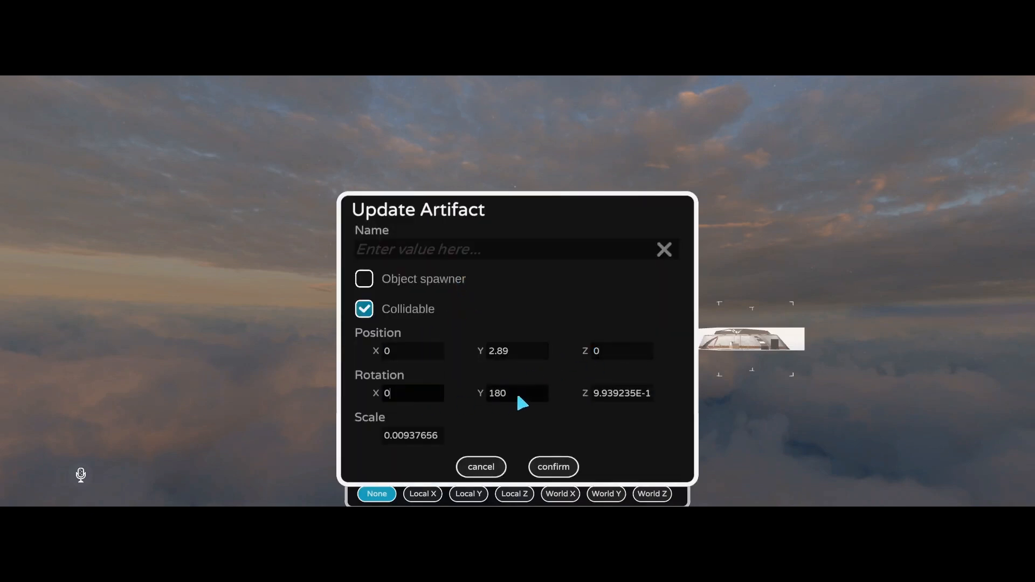
click(553, 467)
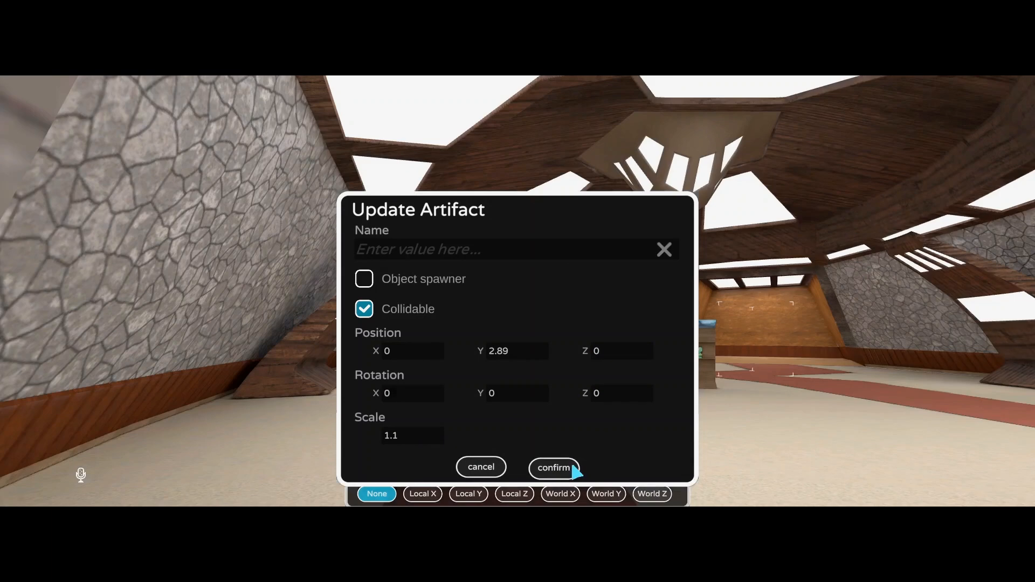